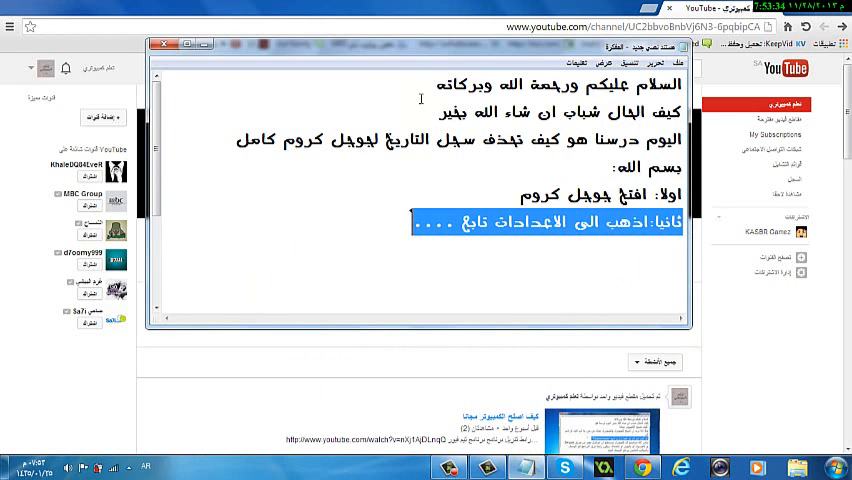
Step: Minimize the Notepad tutorial notes so the Chrome window is visible
click(162, 44)
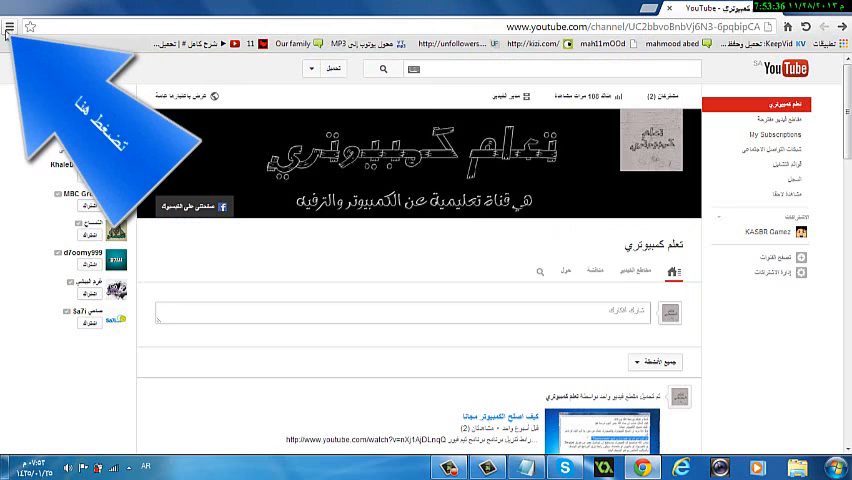
Step: Go to Chrome Settings from the menu and choose History in the sidebar
click(8, 28)
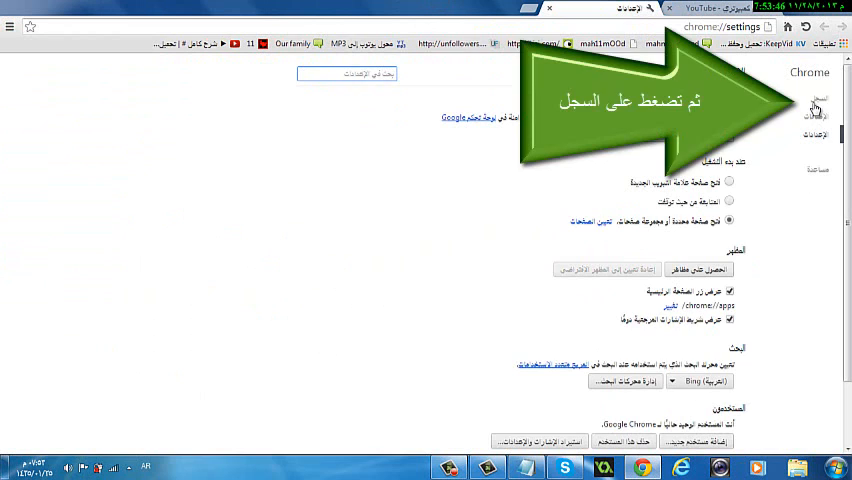
click(818, 98)
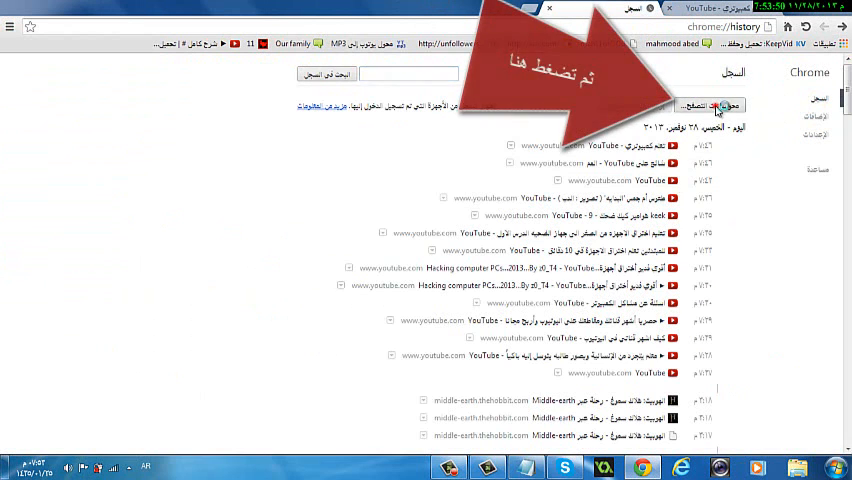
Step: Start 'Clear browsing data…' with every data type checked and confirm clearing
click(704, 104)
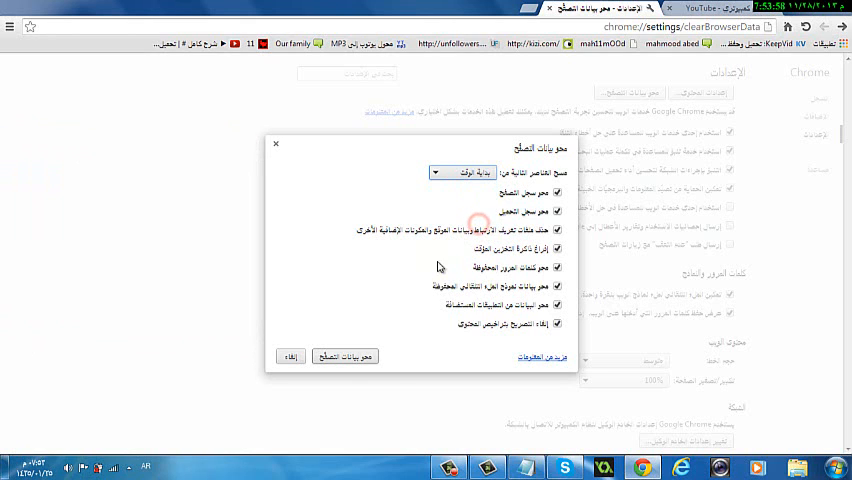
click(344, 356)
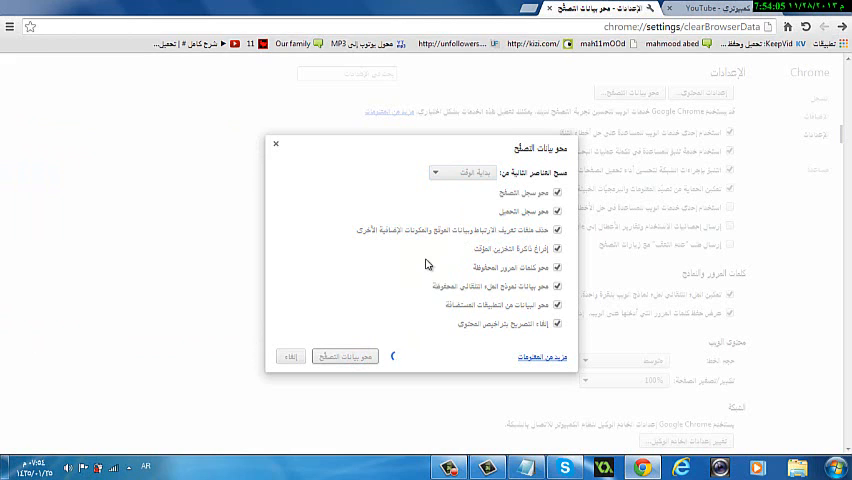
mouse_move(444, 318)
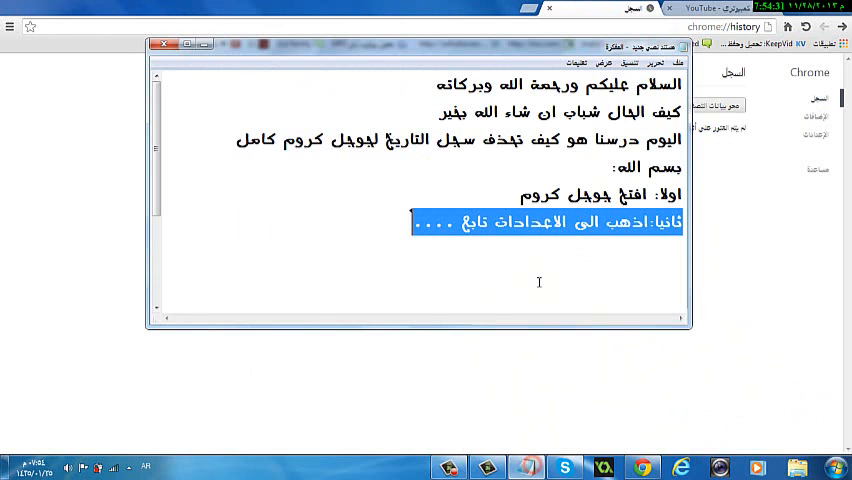
Step: Scroll the restored Notepad notes down to the closing thank-you and subscribe lines
scroll(down, 3)
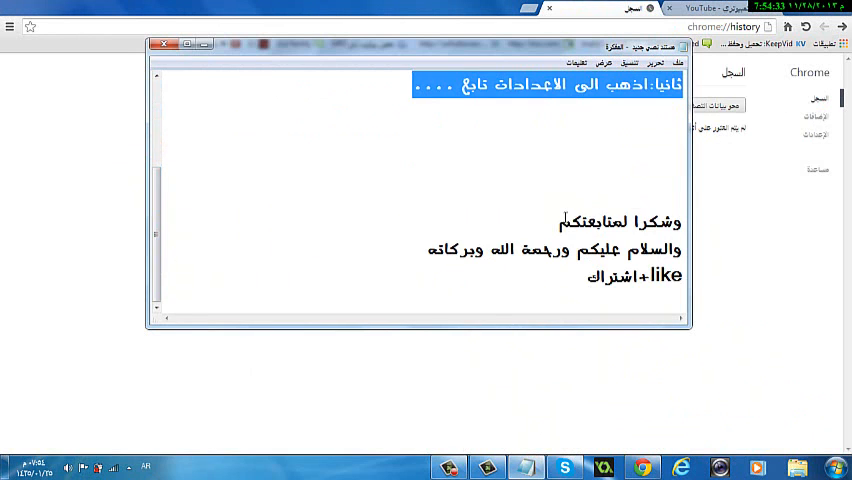